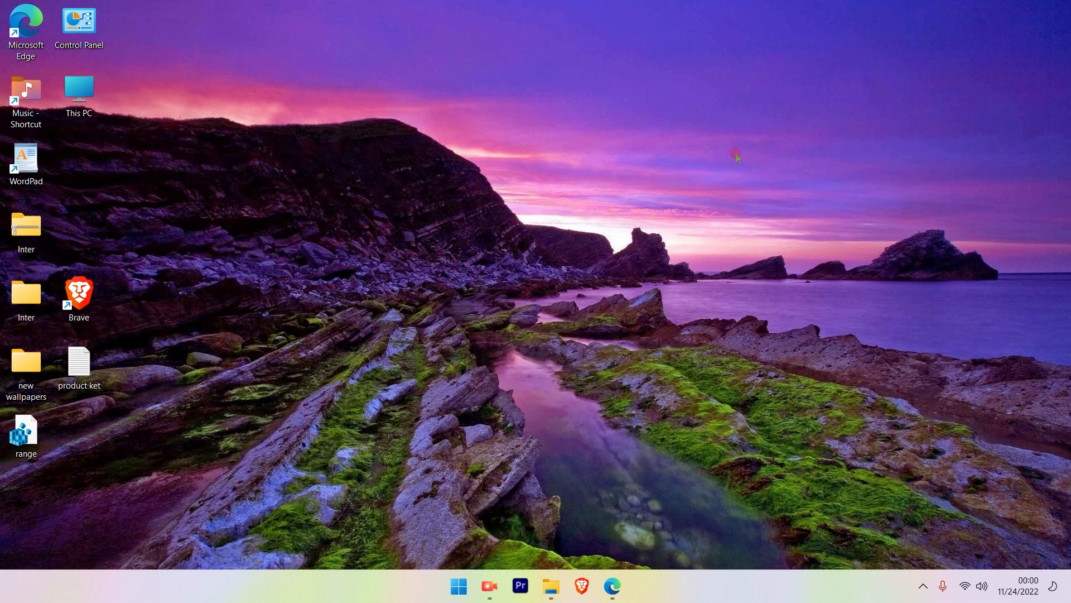
pyautogui.moveTo(1038, 153)
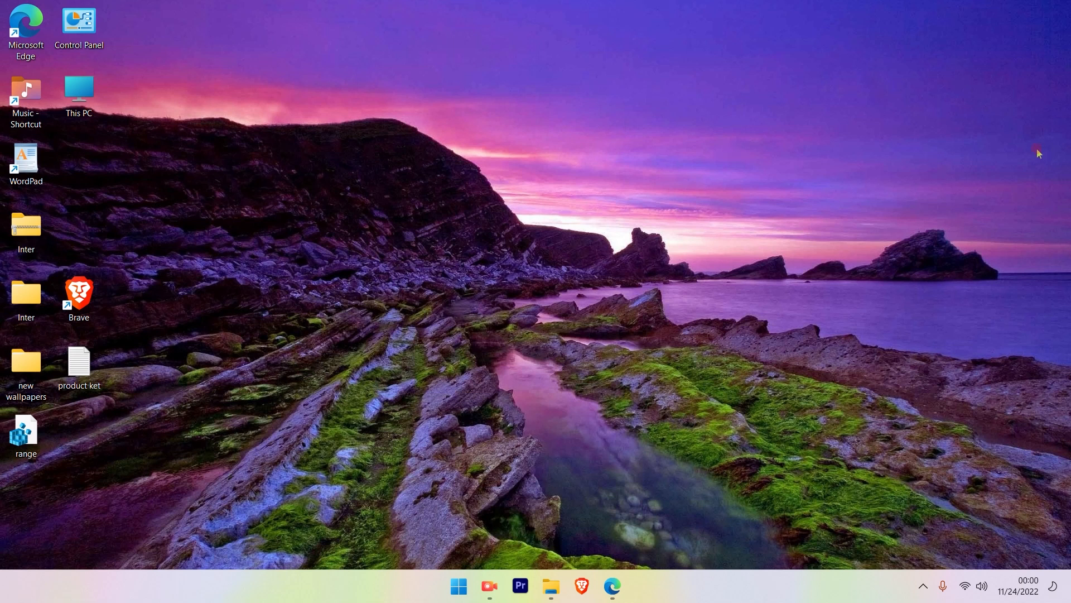
pyautogui.moveTo(864, 94)
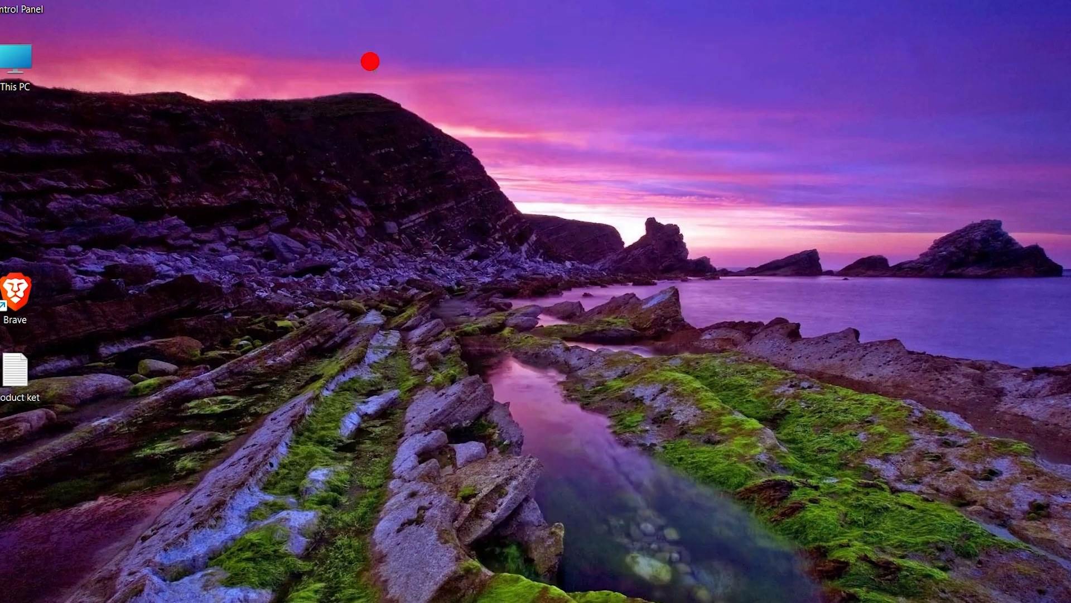
# - Launch Registry Editor from Start search by typing 'regedit'
pyautogui.write('re')
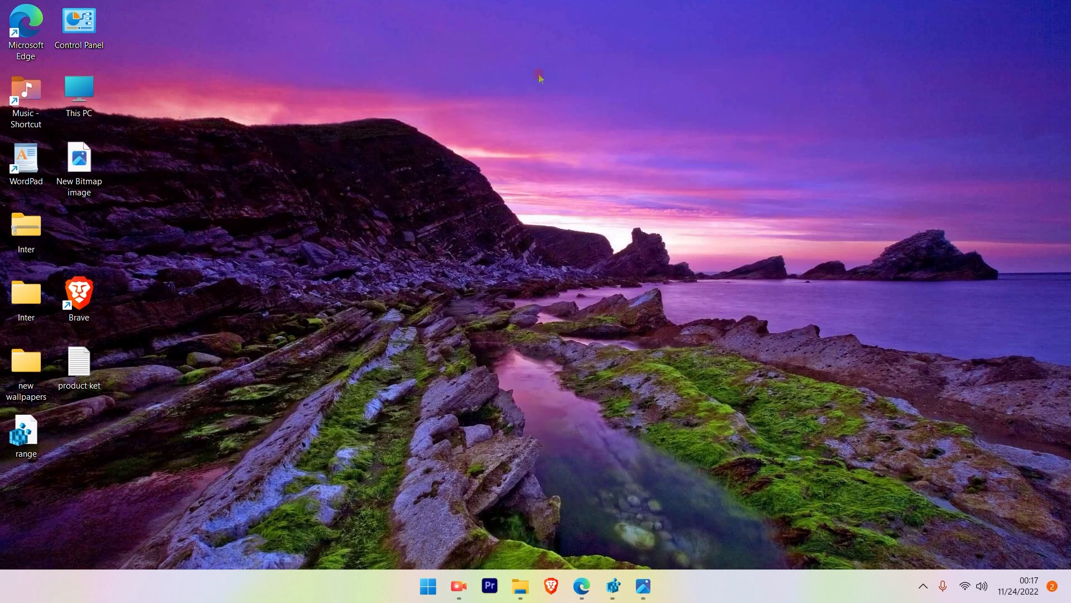
pyautogui.moveTo(711, 444)
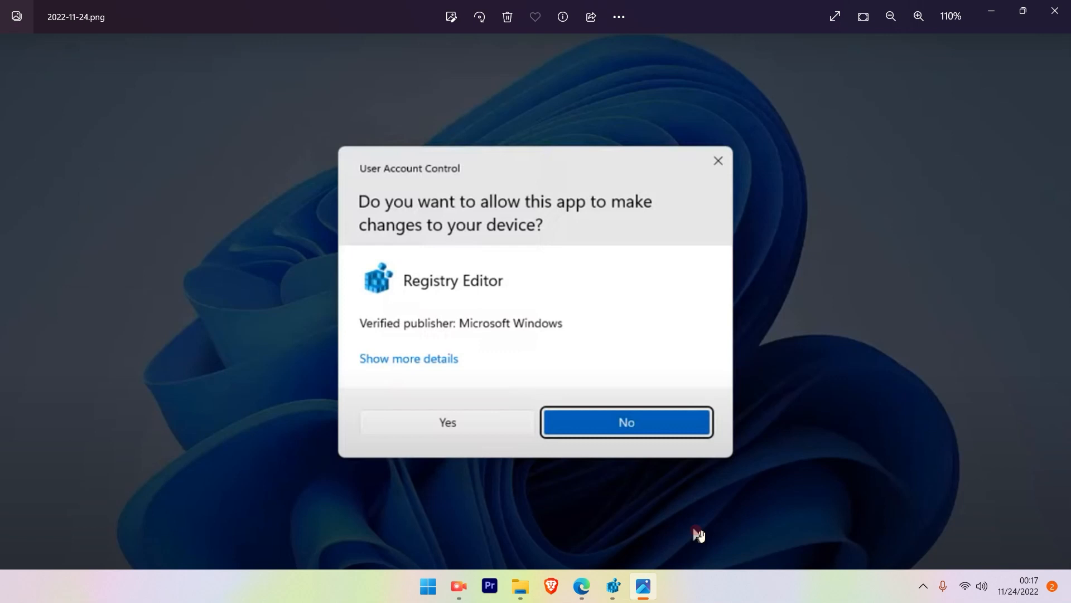
# - Approve the User Account Control prompt so Registry Editor runs as administrator
pyautogui.click(447, 422)
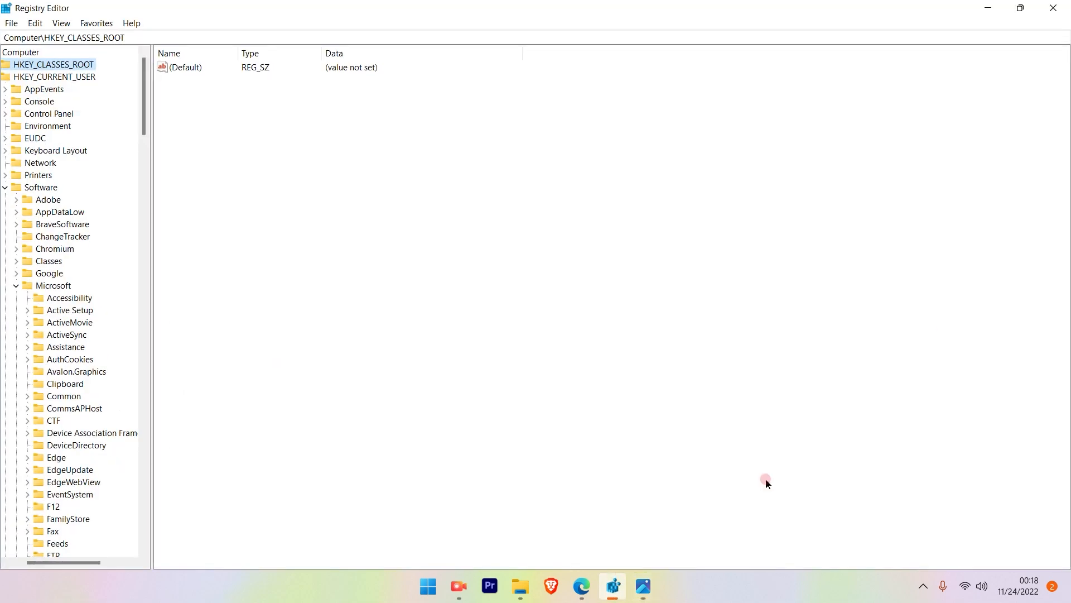
pyautogui.moveTo(719, 12)
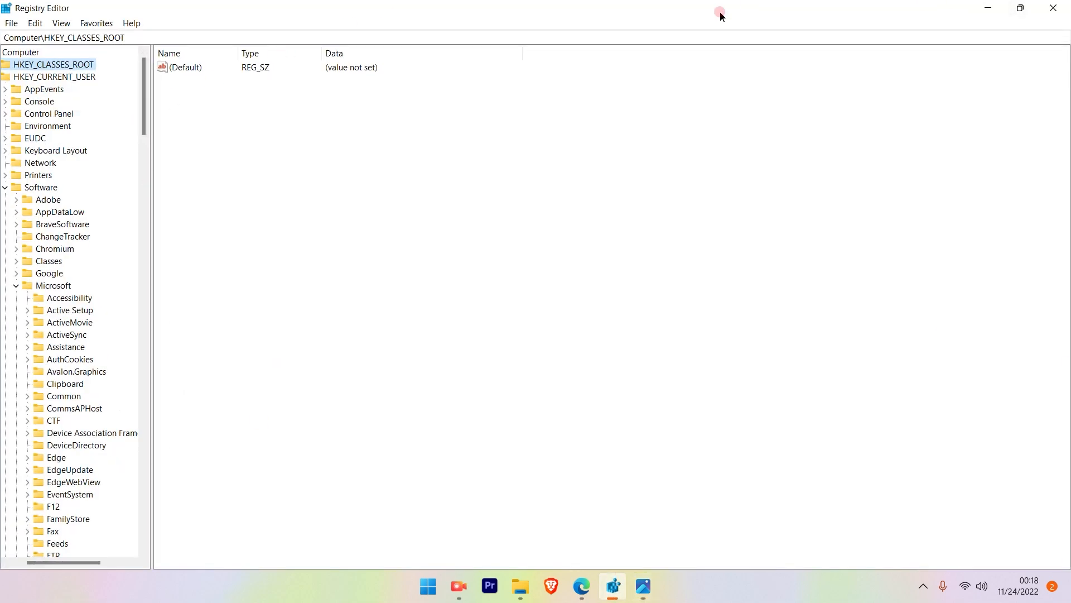
pyautogui.moveTo(110, 510)
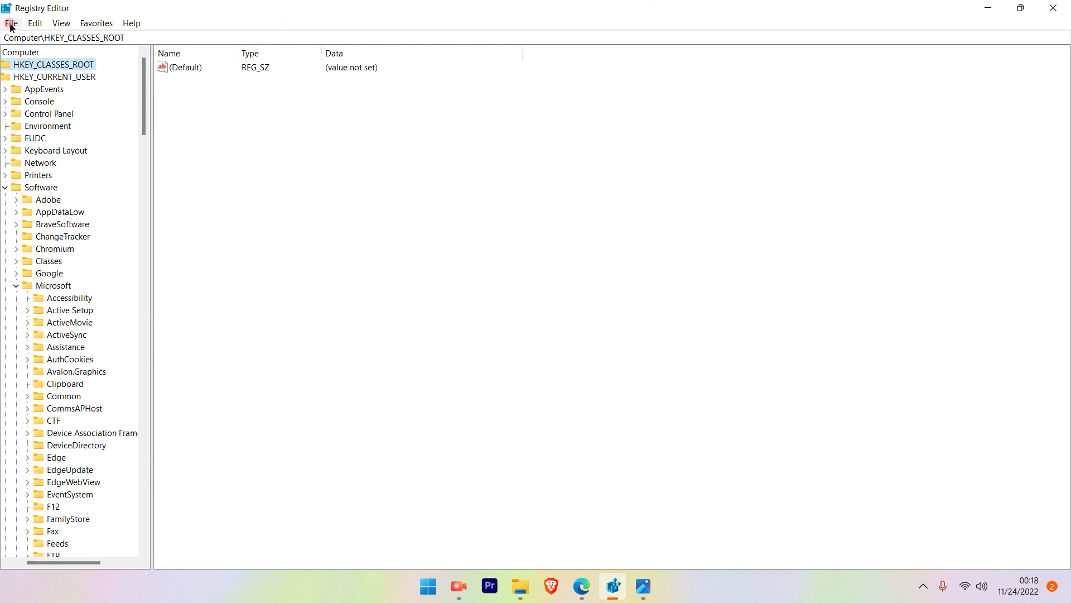
pyautogui.moveTo(129, 23)
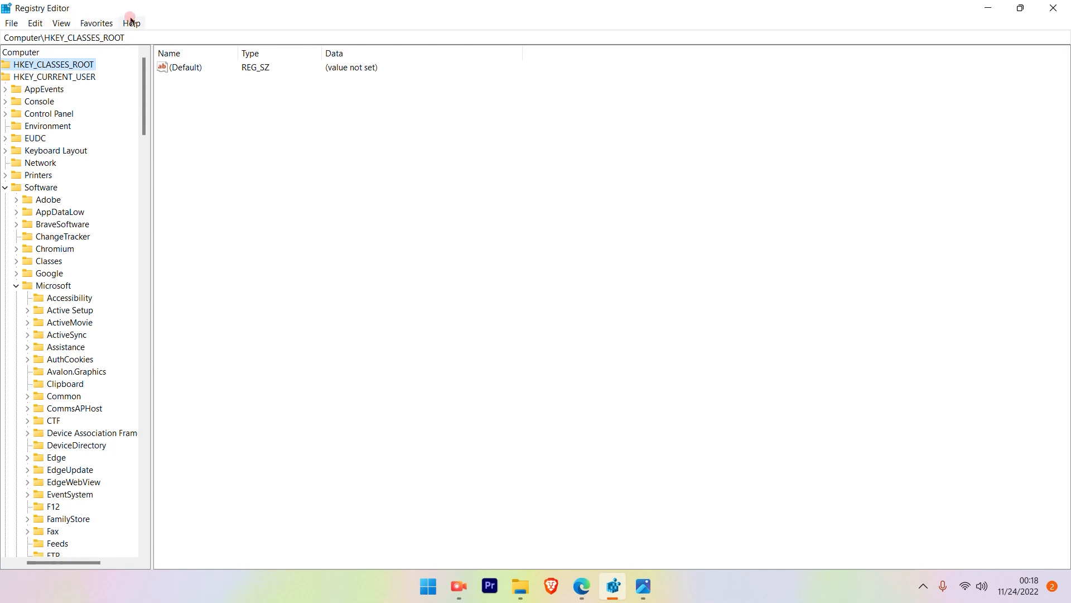
# - Search the registry for 'stuckrects3' and advance to the StuckRects3 key under Explorer
pyautogui.click(37, 23)
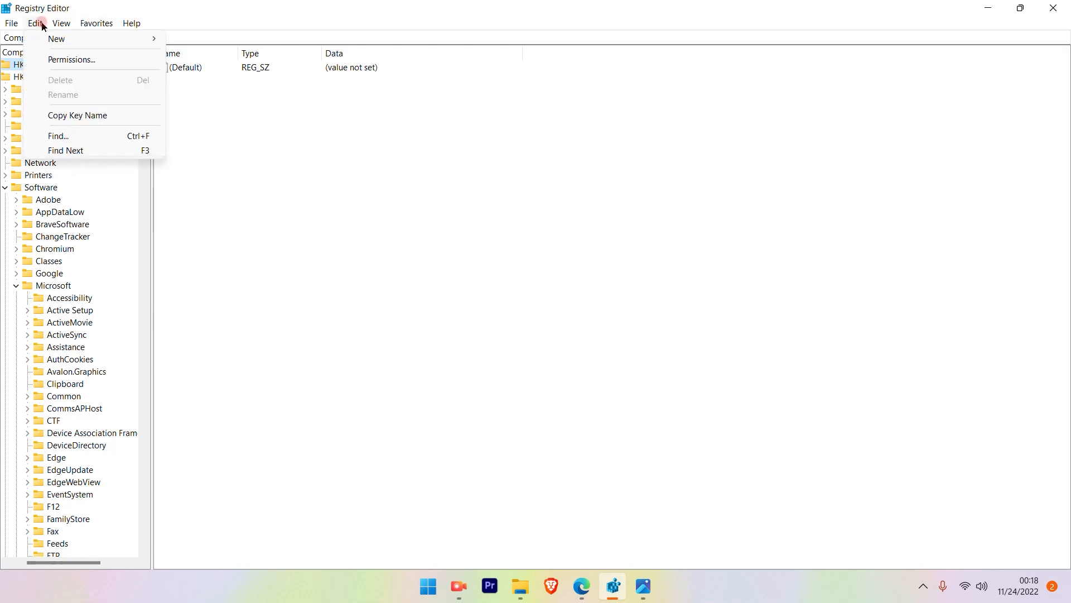
pyautogui.click(58, 135)
pyautogui.write('stuckrects3')
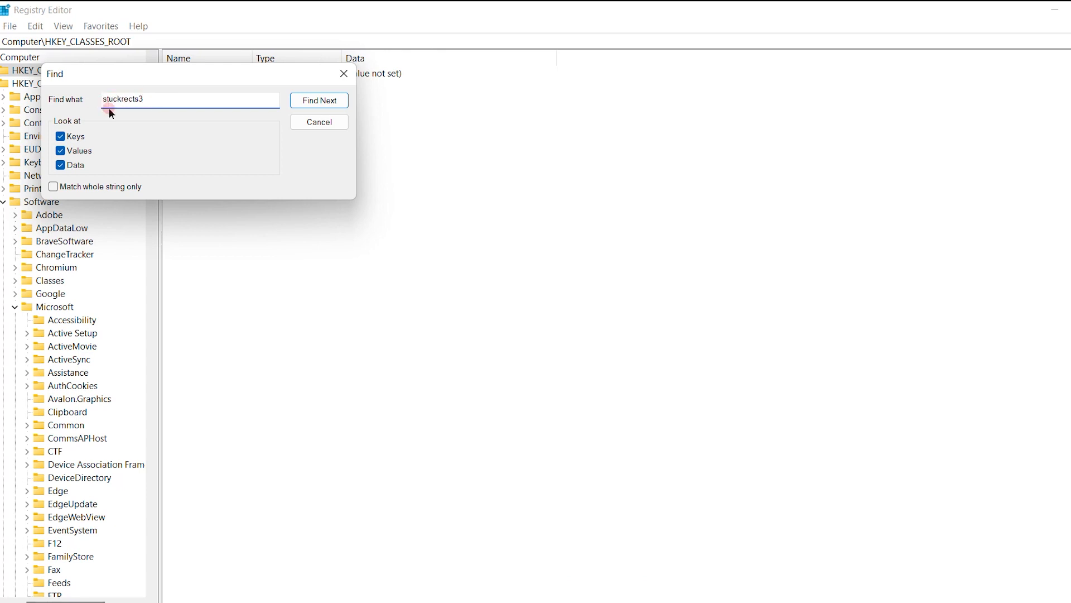
pyautogui.click(306, 100)
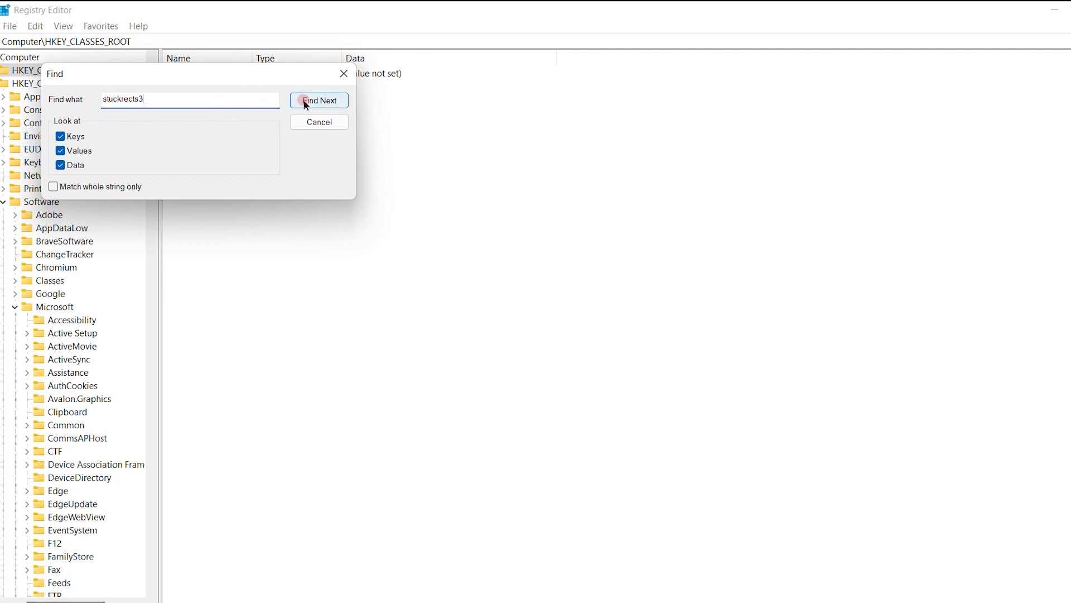
pyautogui.click(319, 100)
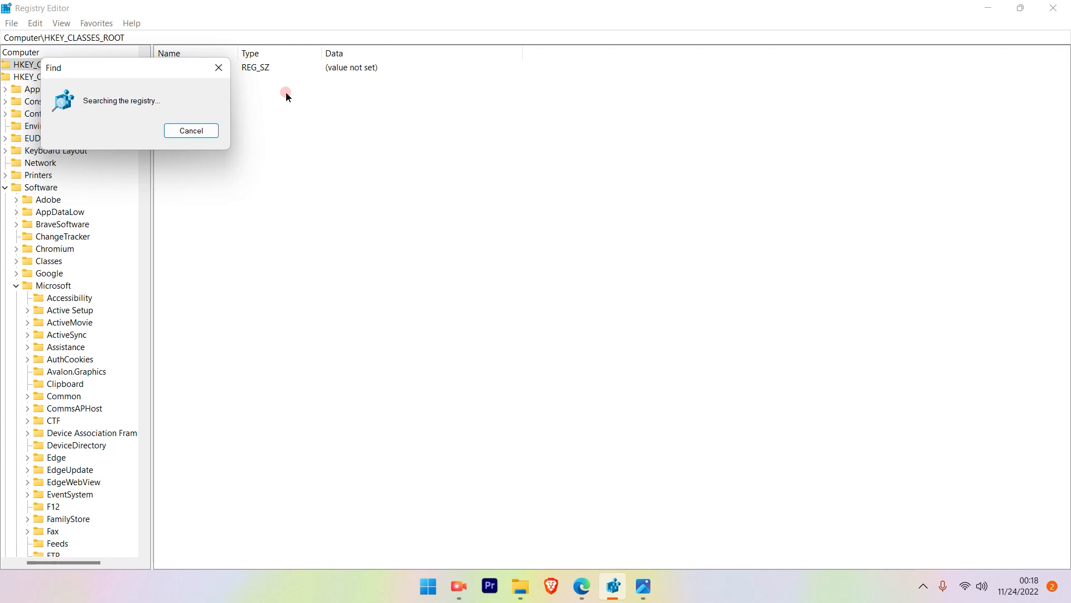
pyautogui.moveTo(366, 117)
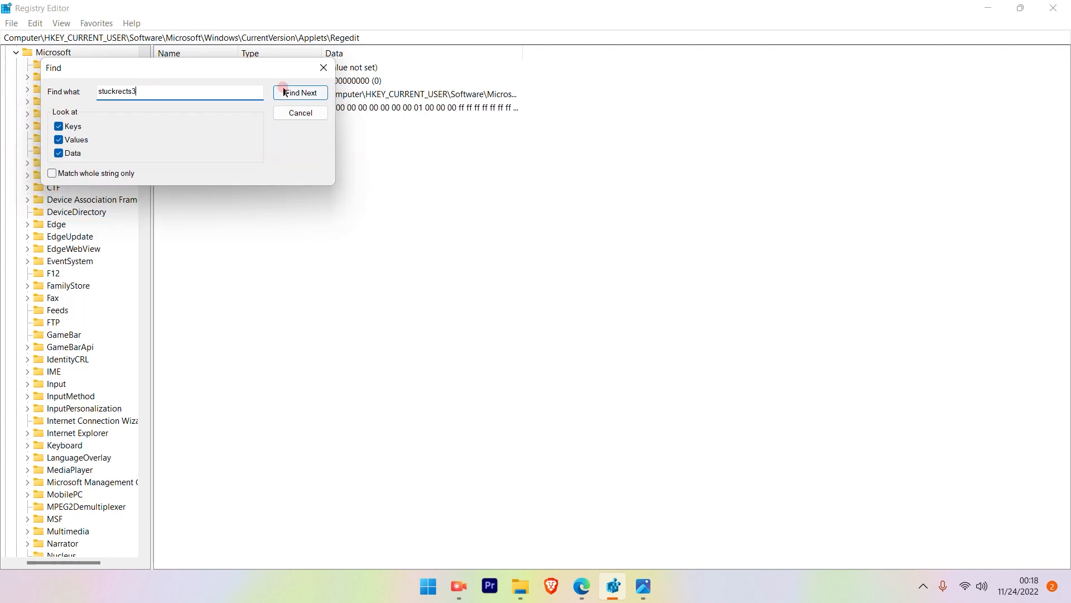
pyautogui.click(300, 93)
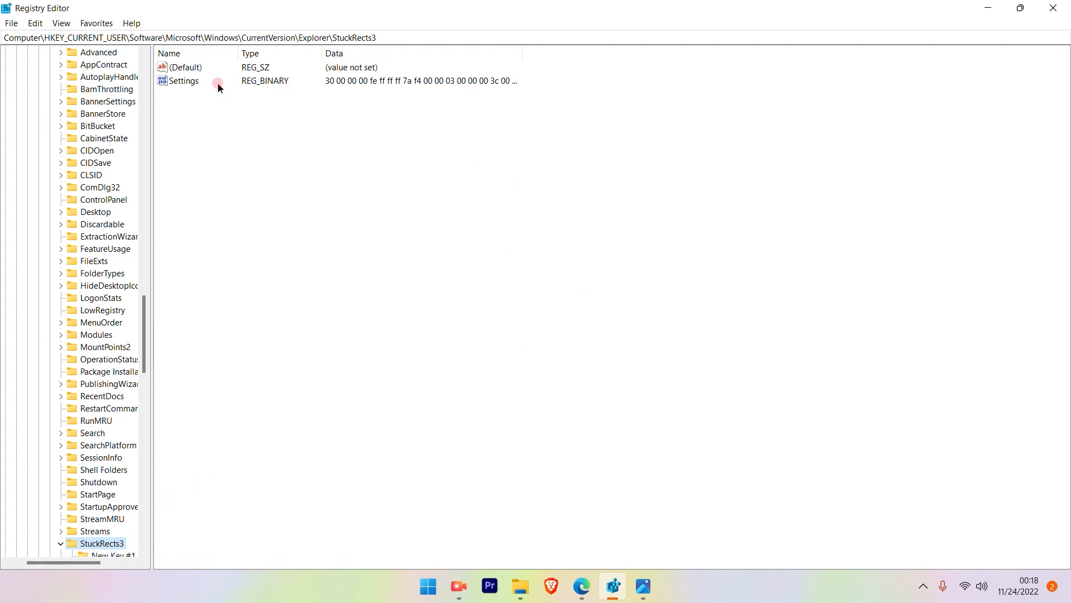
# - Modify the Settings binary value, replacing the 03 byte in row 00000008 with 01, and save it
pyautogui.rightClick(185, 81)
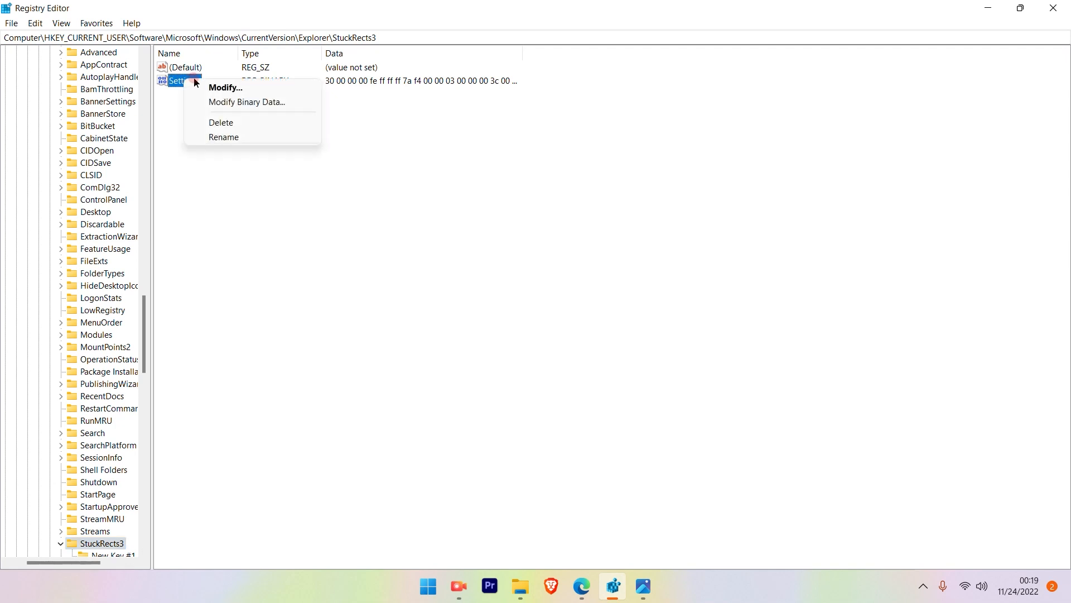
pyautogui.moveTo(217, 89)
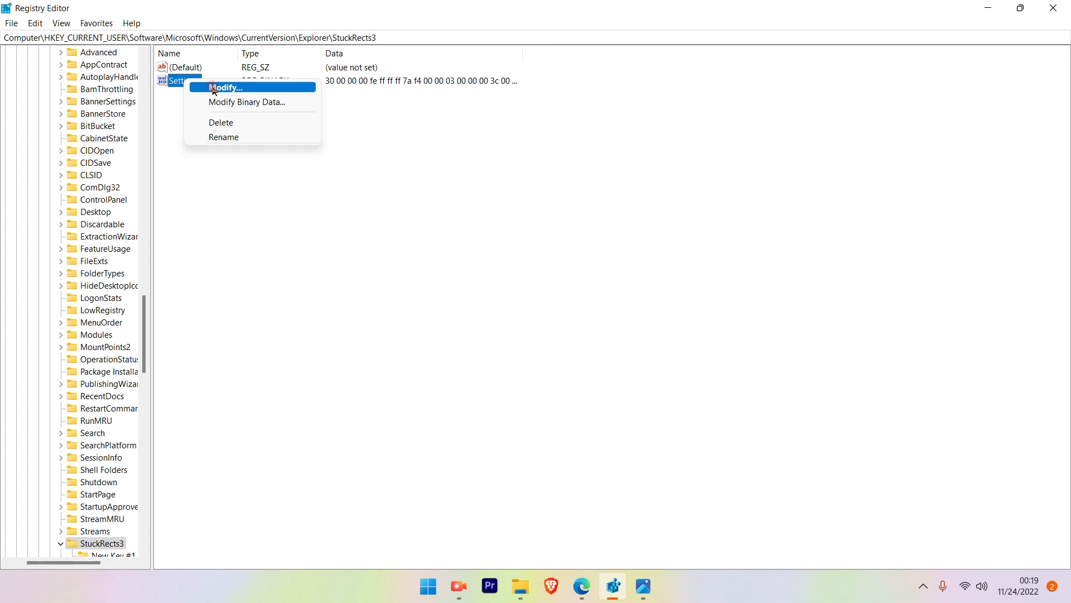
pyautogui.click(224, 87)
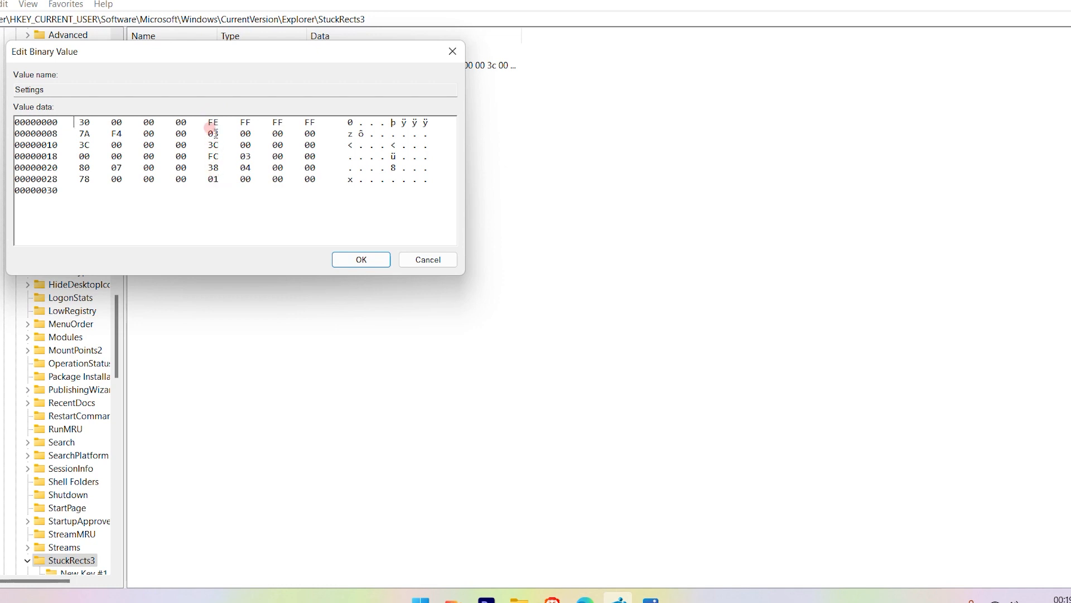
pyautogui.click(213, 134)
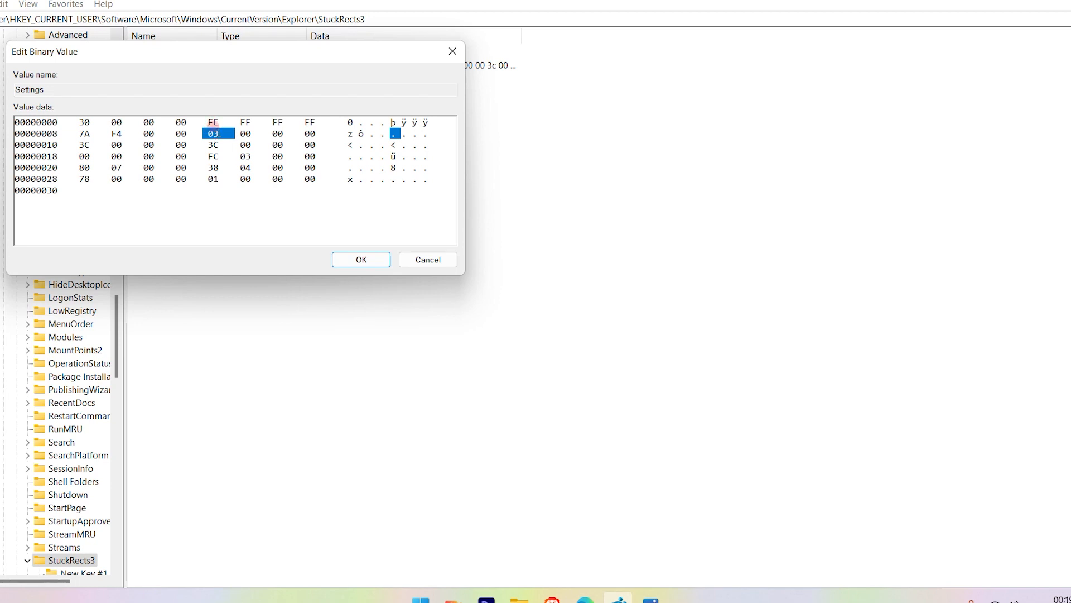
pyautogui.write('01')
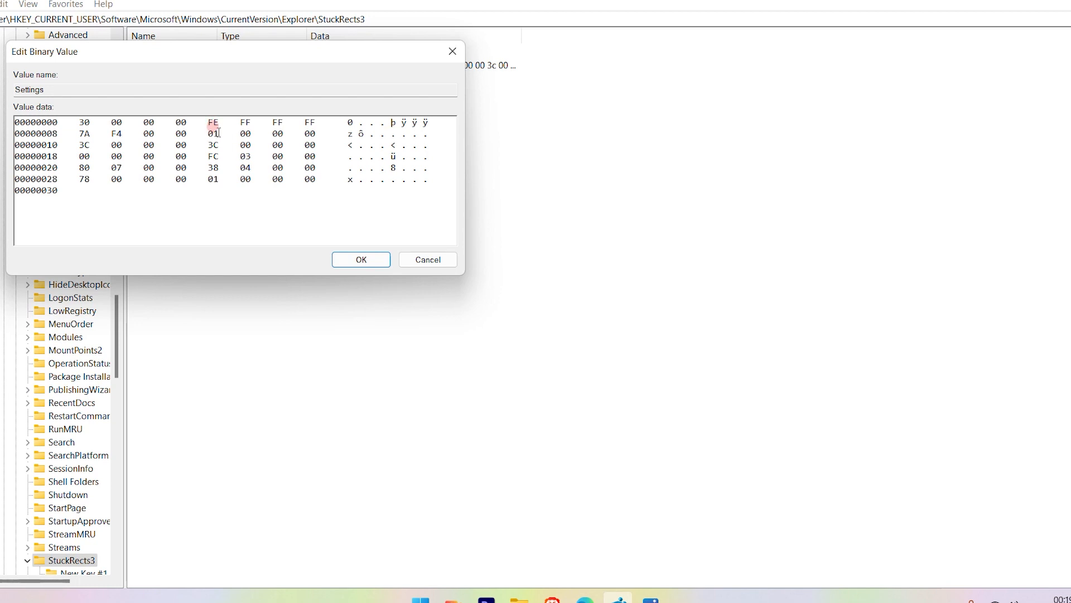
pyautogui.click(361, 259)
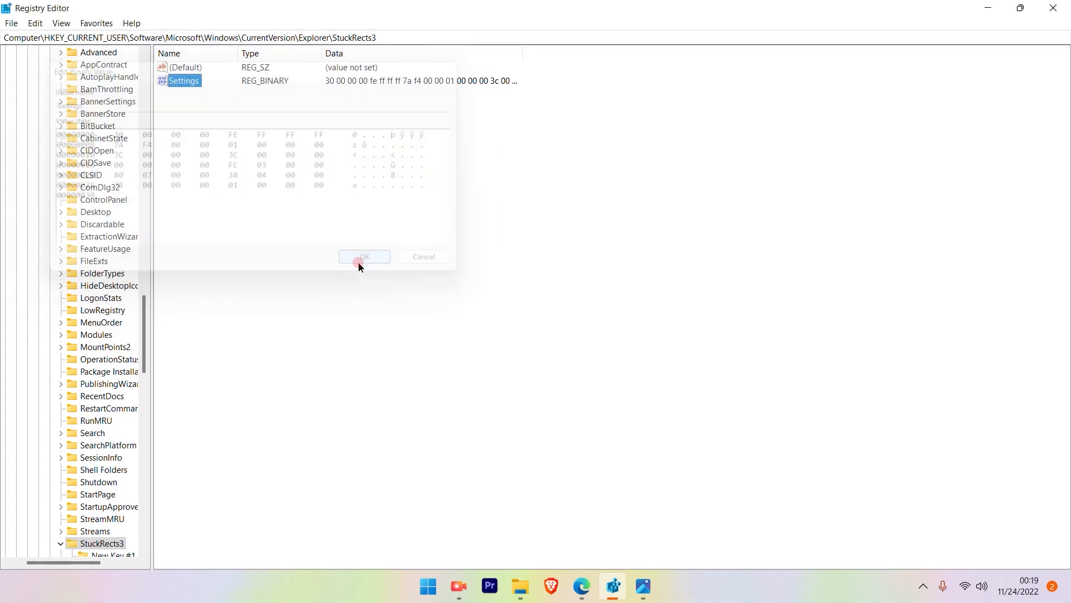
pyautogui.click(364, 257)
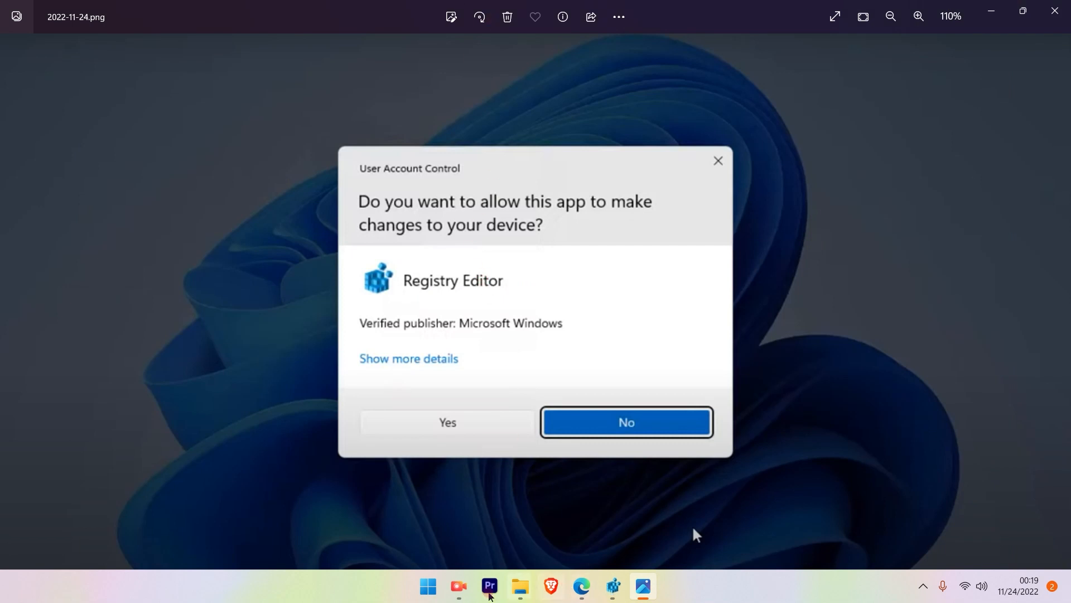
# - Launch Task Manager from the Start button's quick link menu
pyautogui.click(628, 422)
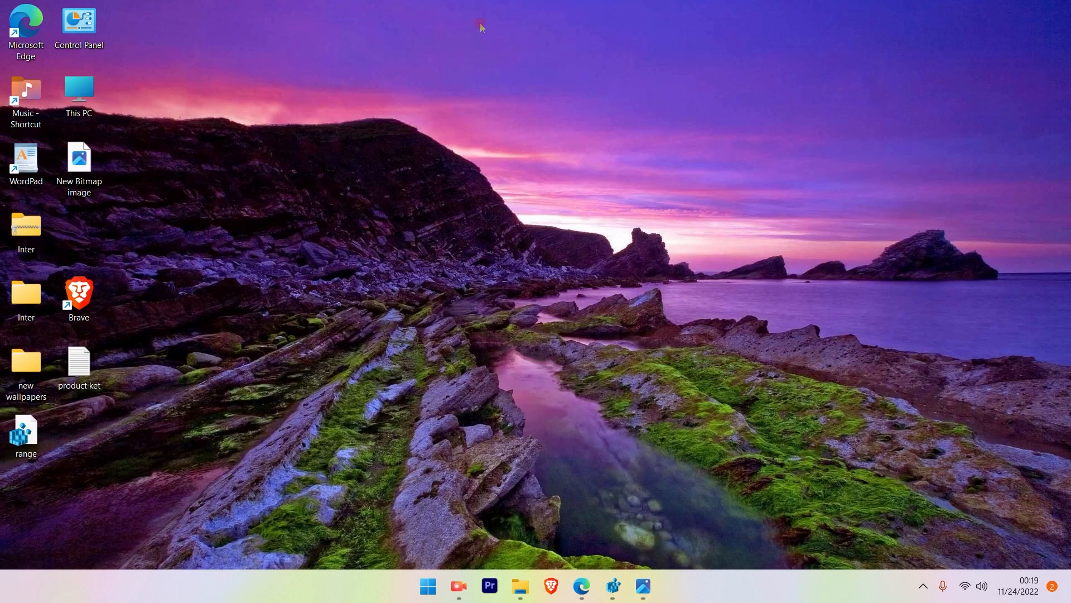
pyautogui.rightClick(429, 585)
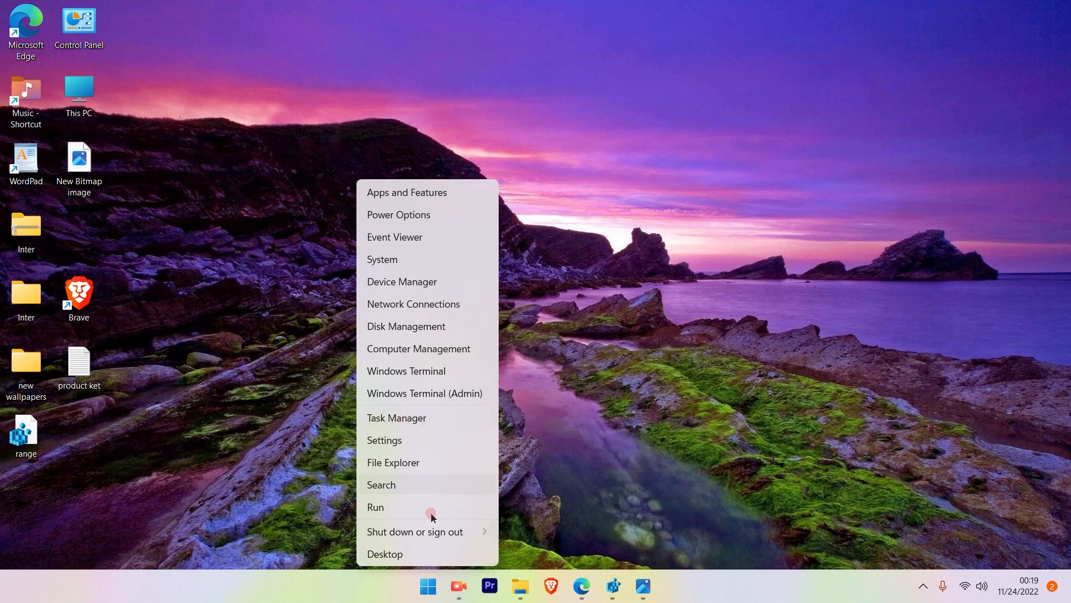
pyautogui.moveTo(424, 561)
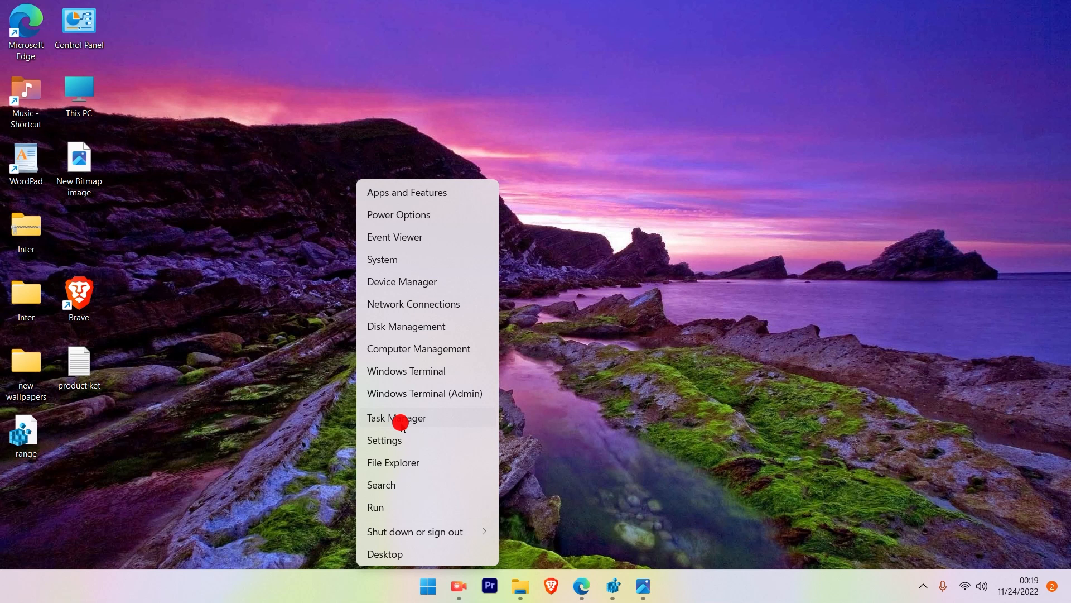
pyautogui.click(397, 418)
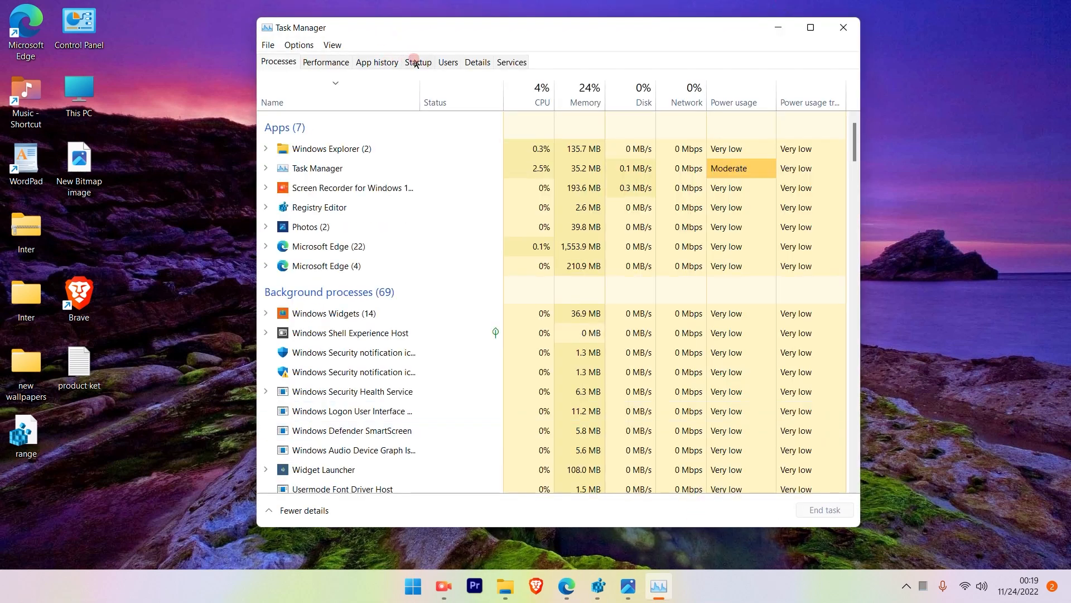
# - Restart the Windows Explorer process so the taskbar reloads at the top of the screen
pyautogui.click(418, 63)
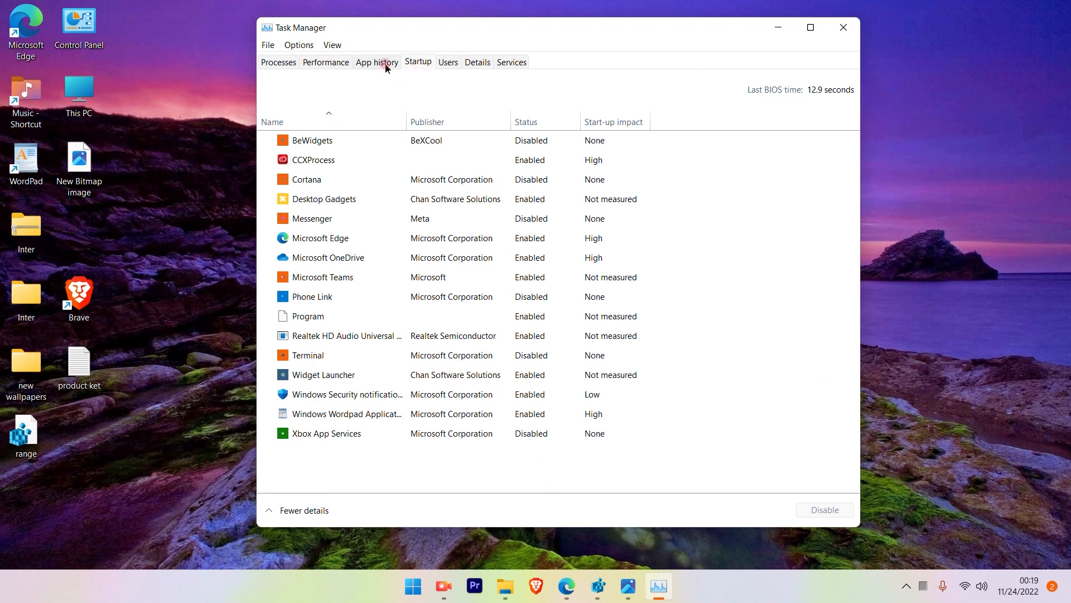
pyautogui.click(279, 63)
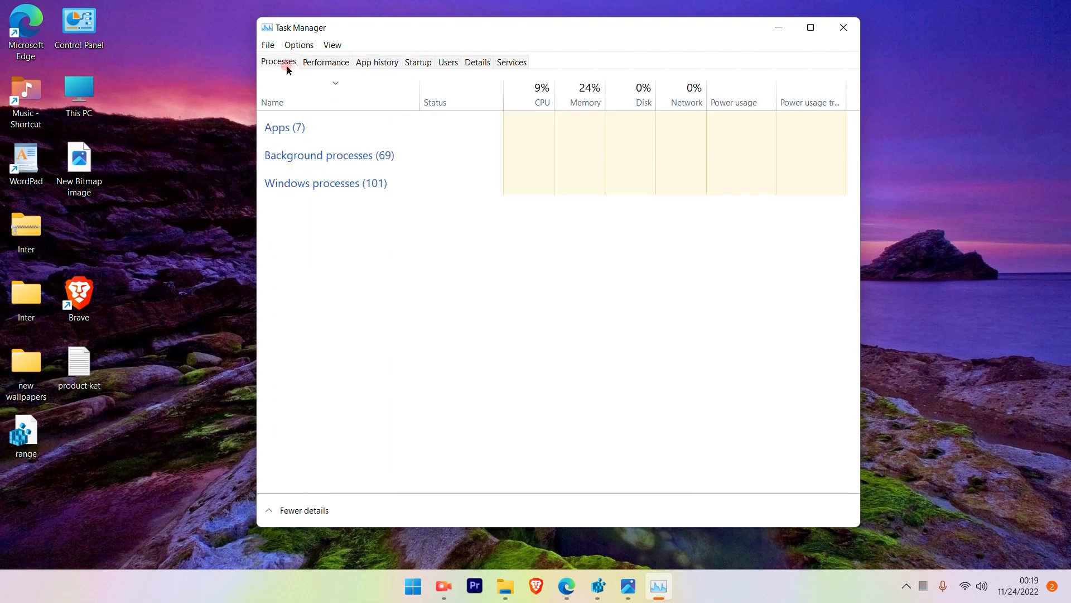
pyautogui.click(285, 128)
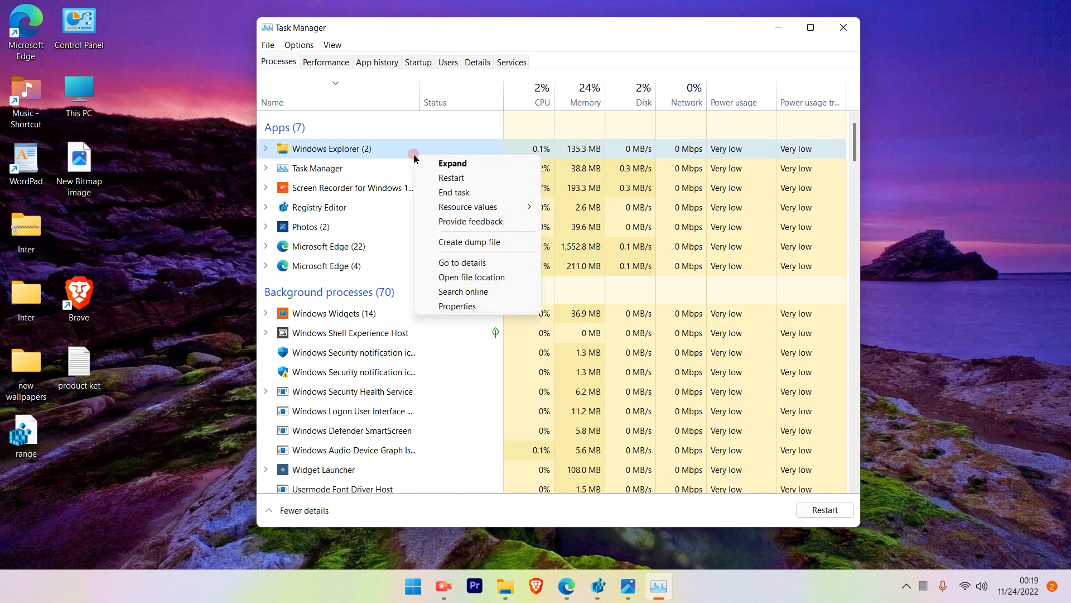
pyautogui.moveTo(480, 182)
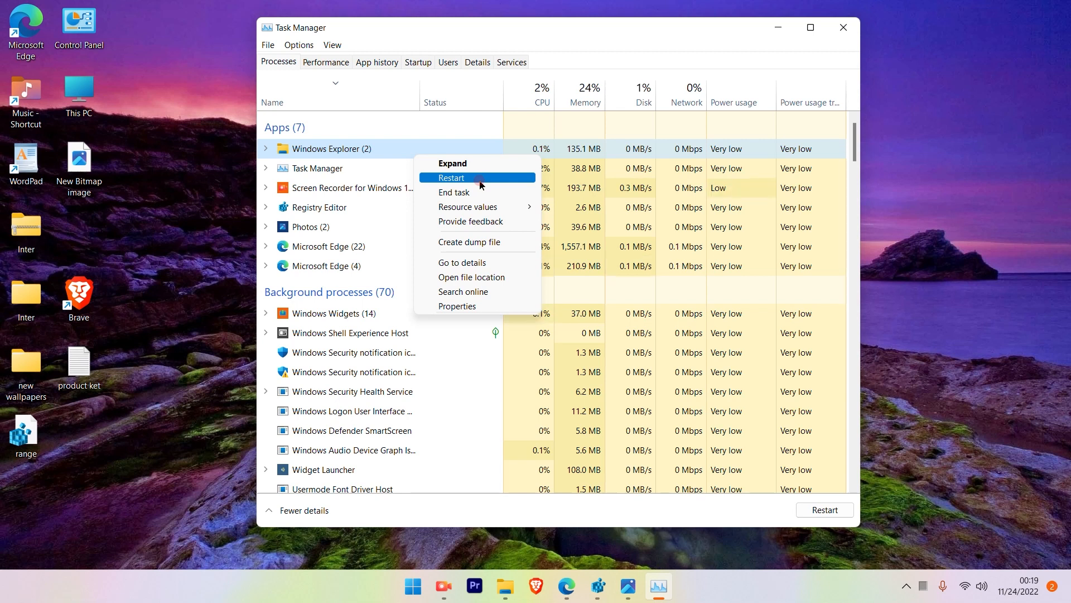
pyautogui.click(279, 63)
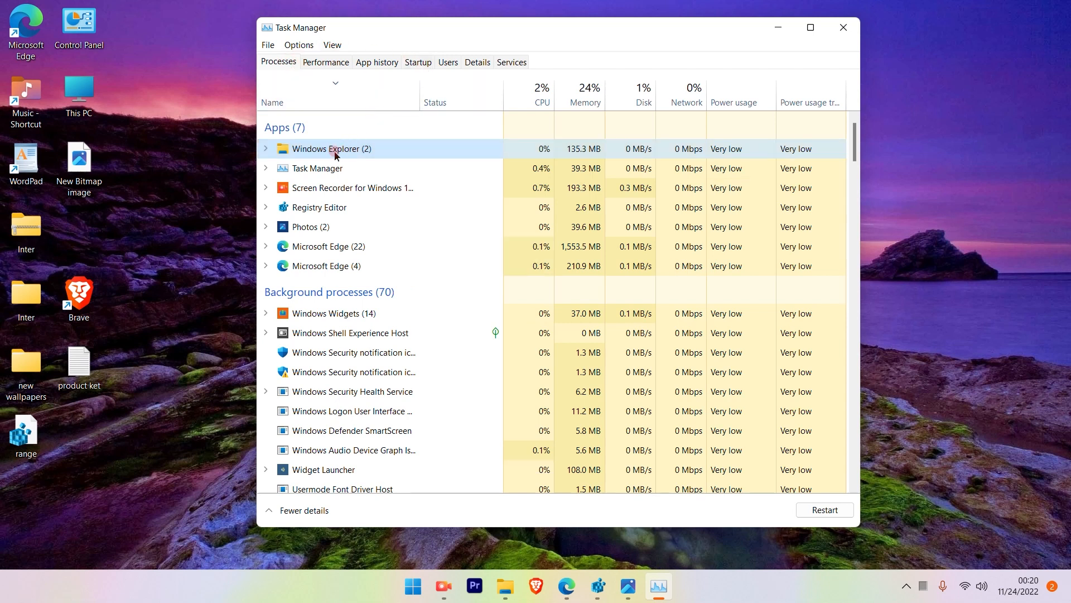
pyautogui.rightClick(335, 153)
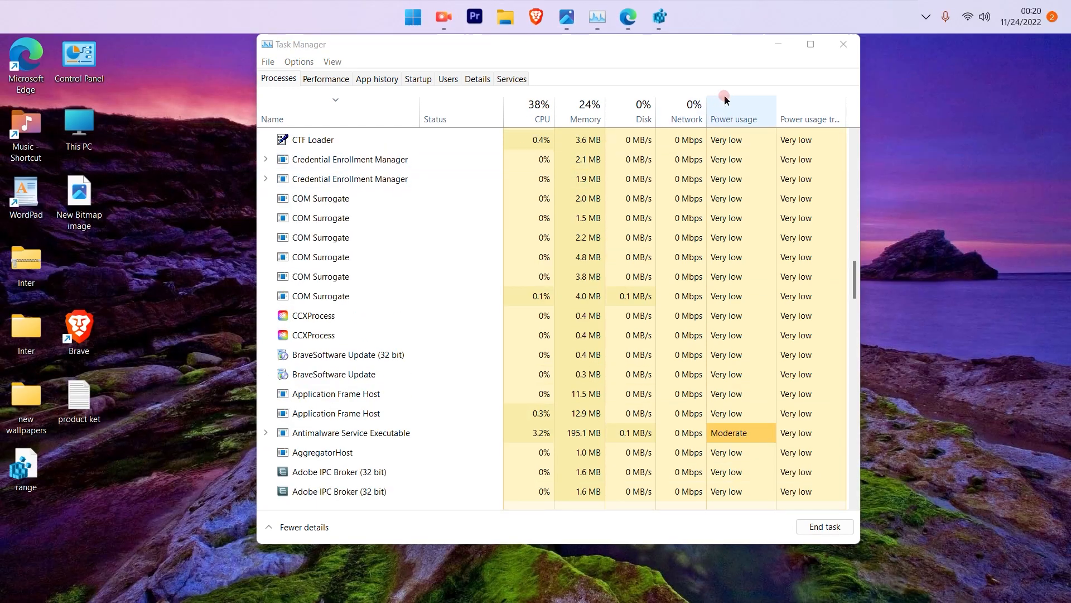
# - Minimise Task Manager to reveal the desktop with the taskbar along the top edge
pyautogui.click(843, 44)
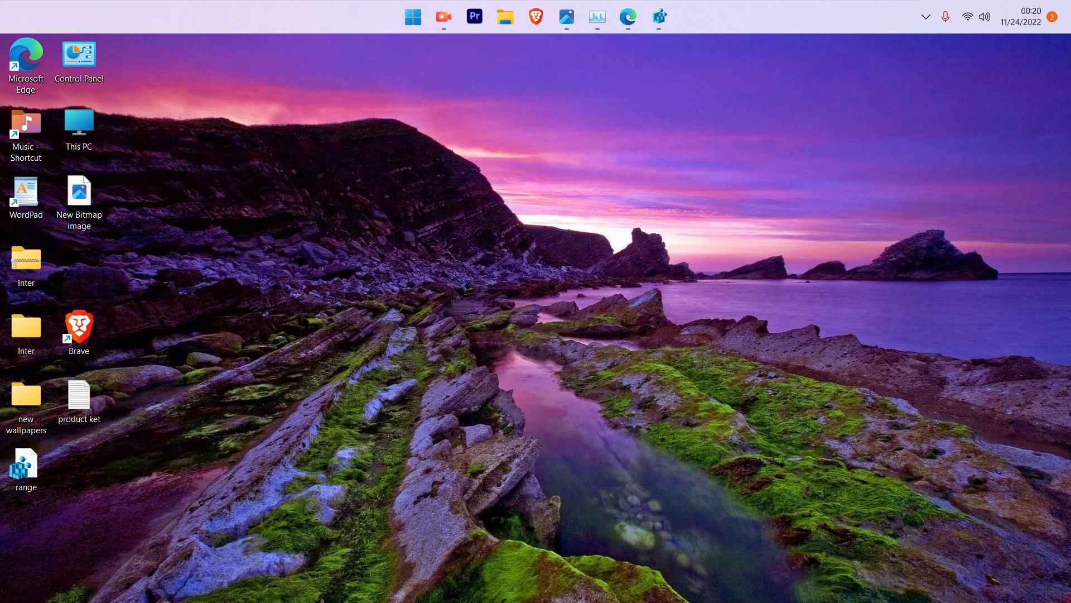
pyautogui.moveTo(739, 15)
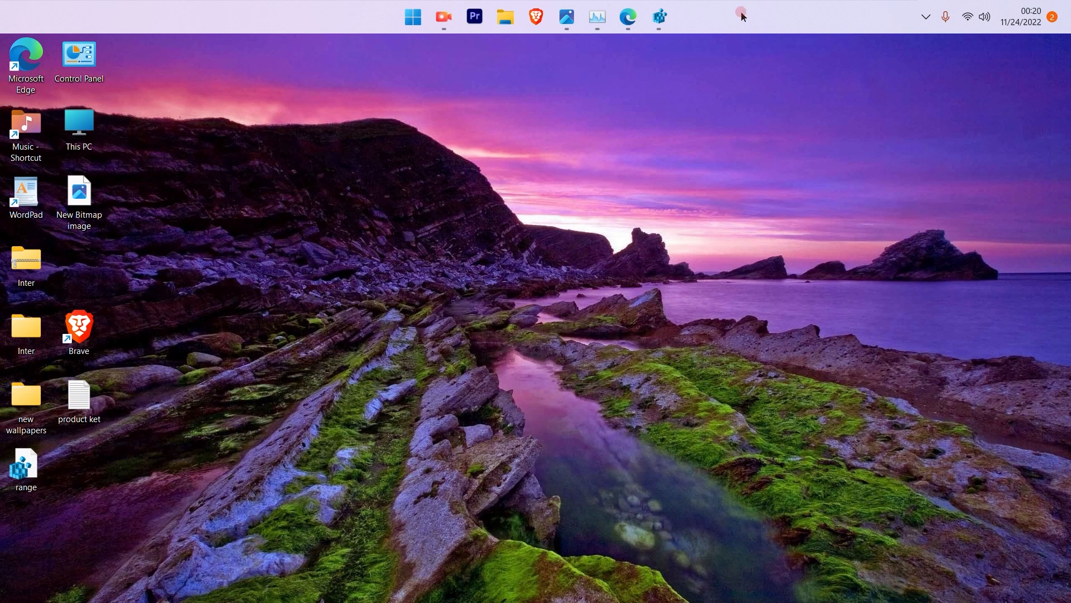
pyautogui.moveTo(735, 41)
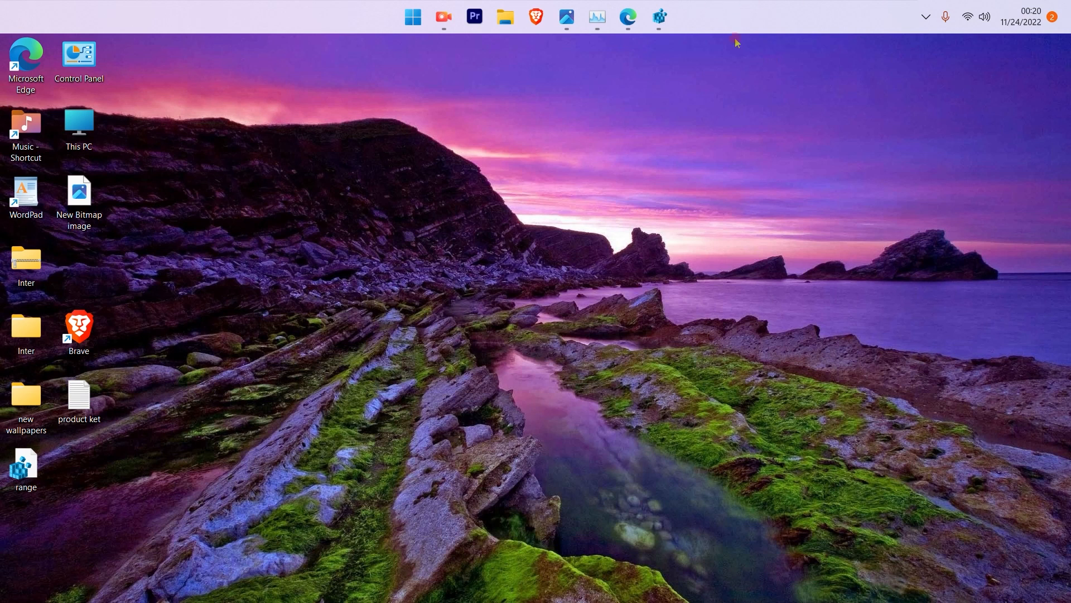